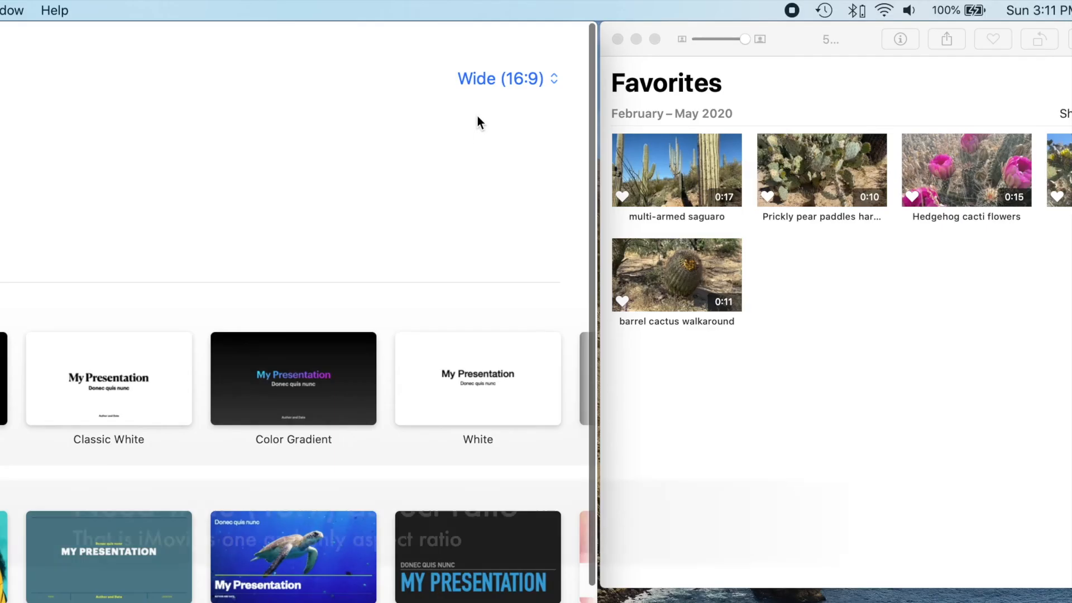
Step: Create a new Wide (16:9) presentation from the Black theme
left_click(505, 78)
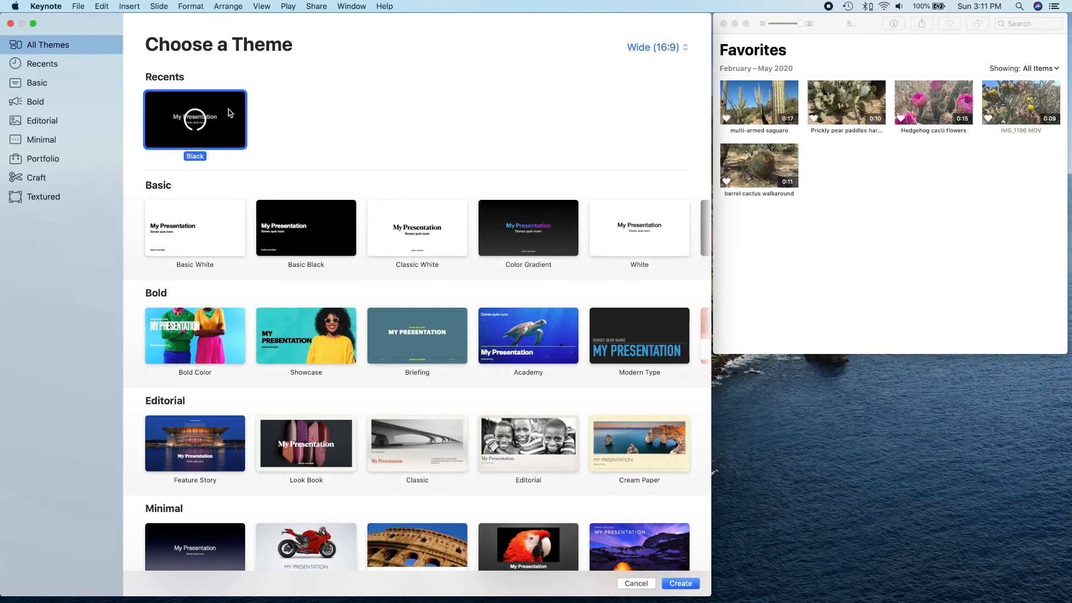
left_click(680, 583)
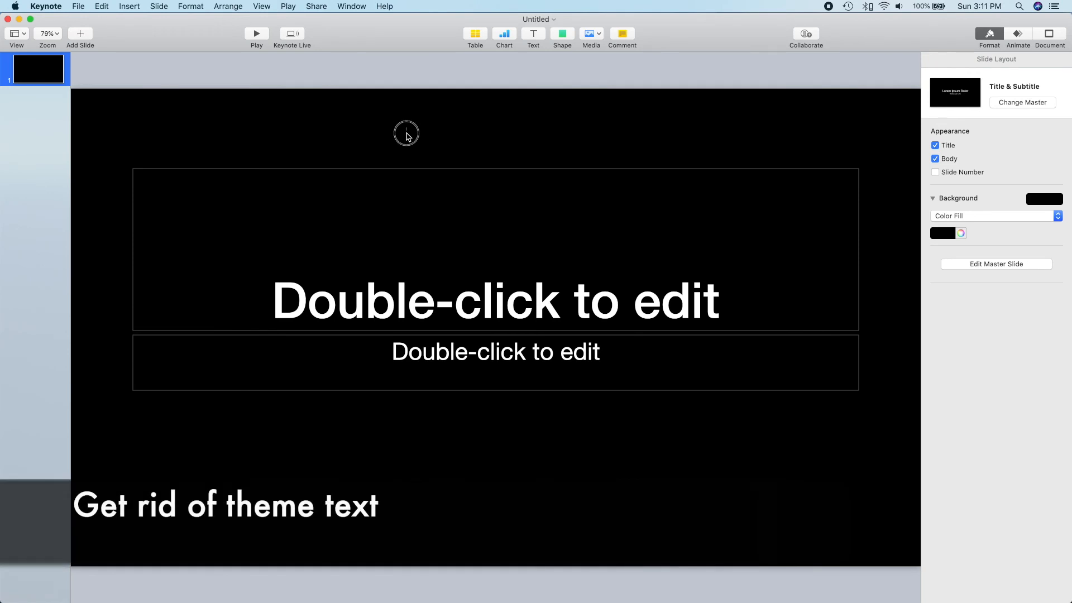
Step: Remove the Title and Body placeholders and fill the slide background with Apple-palette Green
left_click(934, 145)
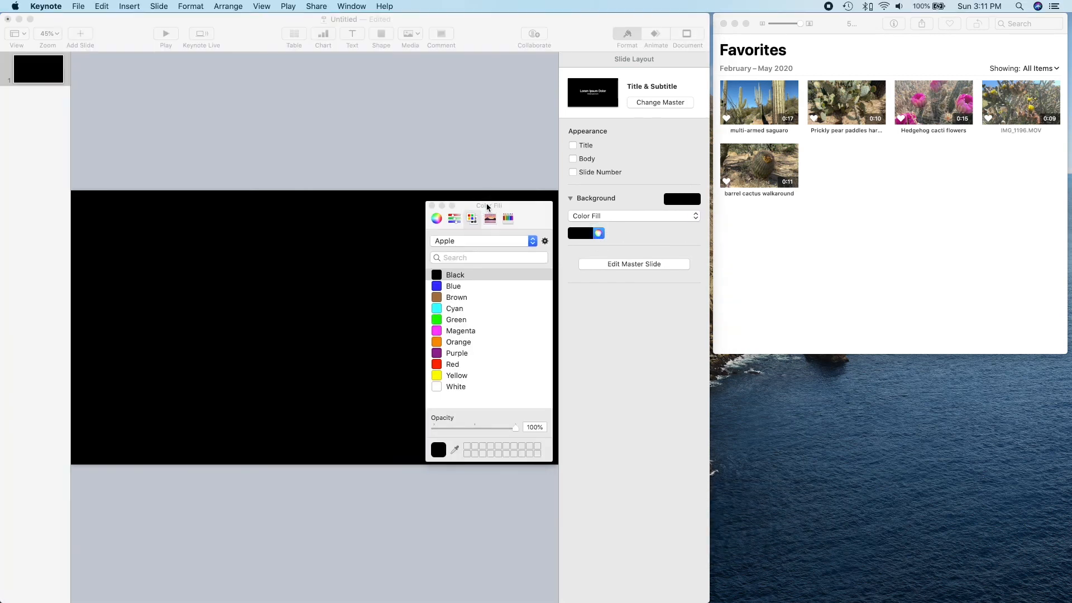
left_click(456, 319)
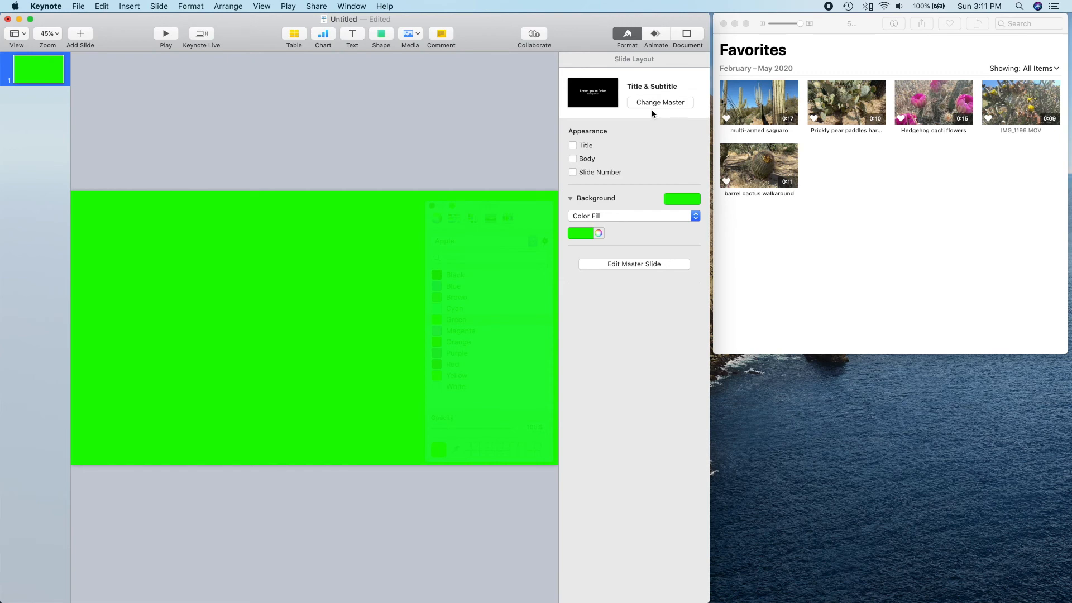
Step: Drop the saguaro video onto the slide, shrink it into the top-left corner, and add the prickly pear video
left_click_drag(759, 102, 193, 273)
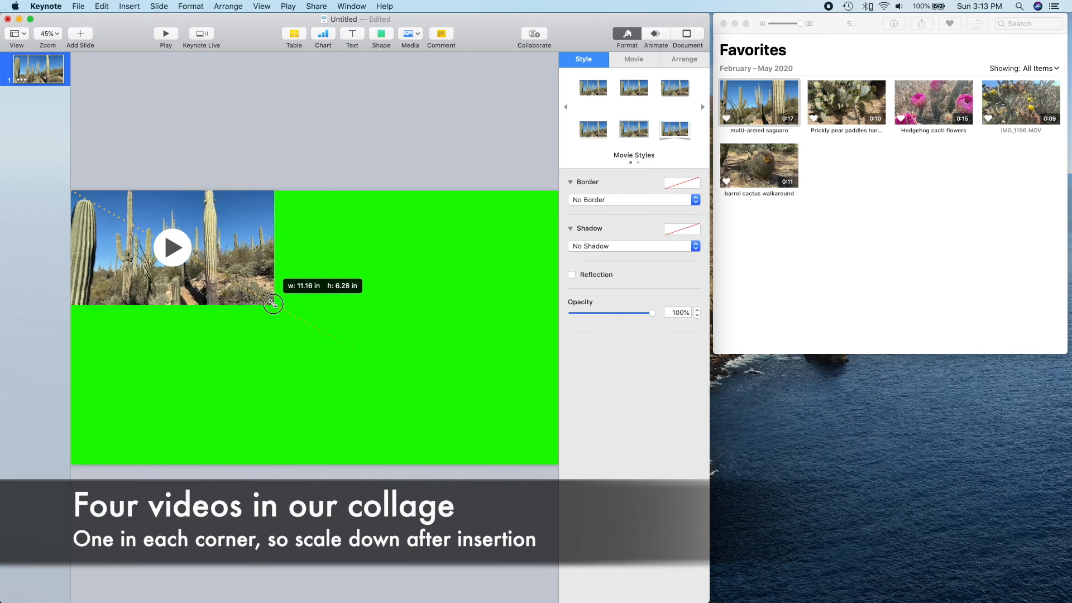
left_click_drag(273, 303, 288, 315)
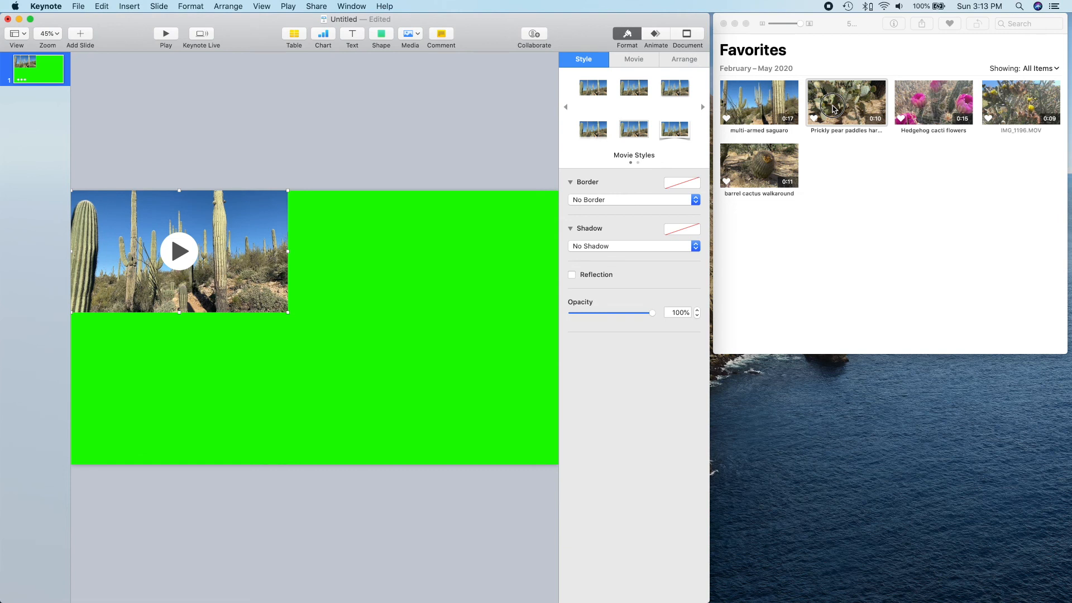
left_click_drag(846, 102, 449, 278)
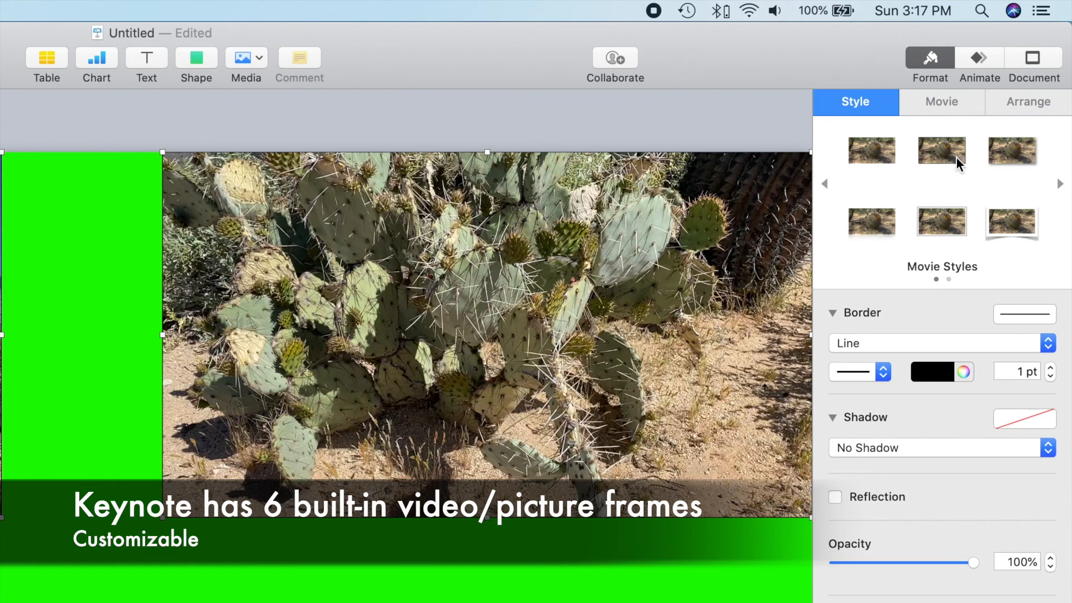
Step: Give the corner videos a Line border thickened to 4 pt
left_click(1052, 366)
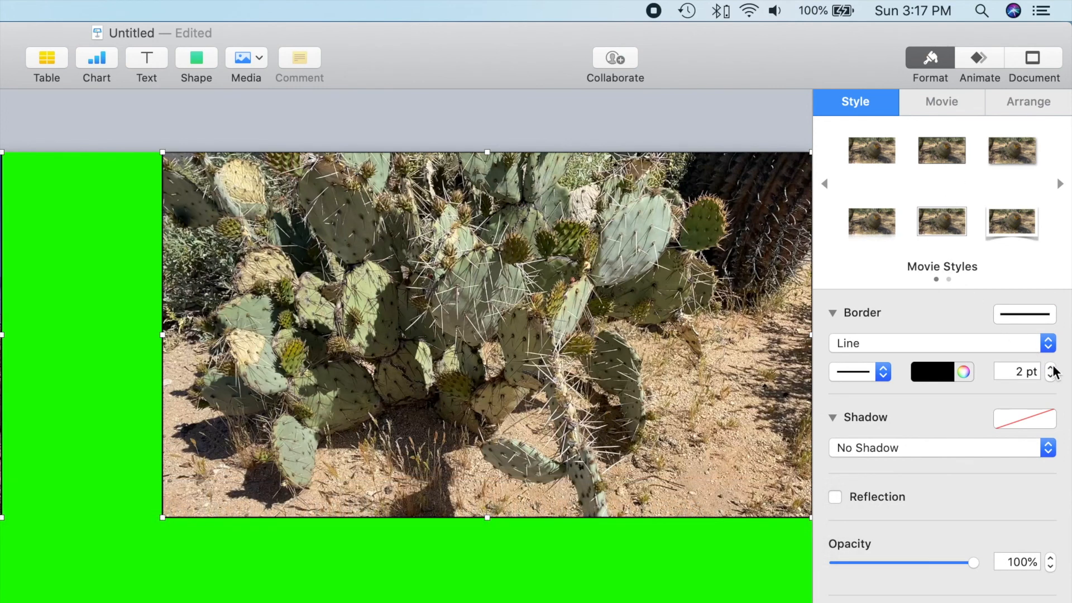
left_click(1067, 367)
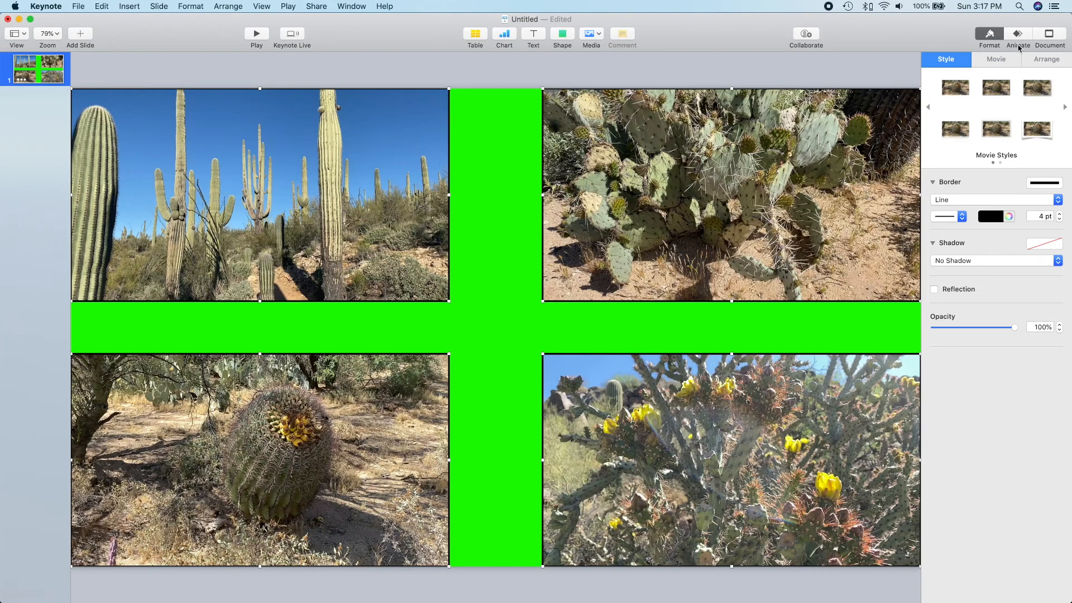
left_click(1019, 35)
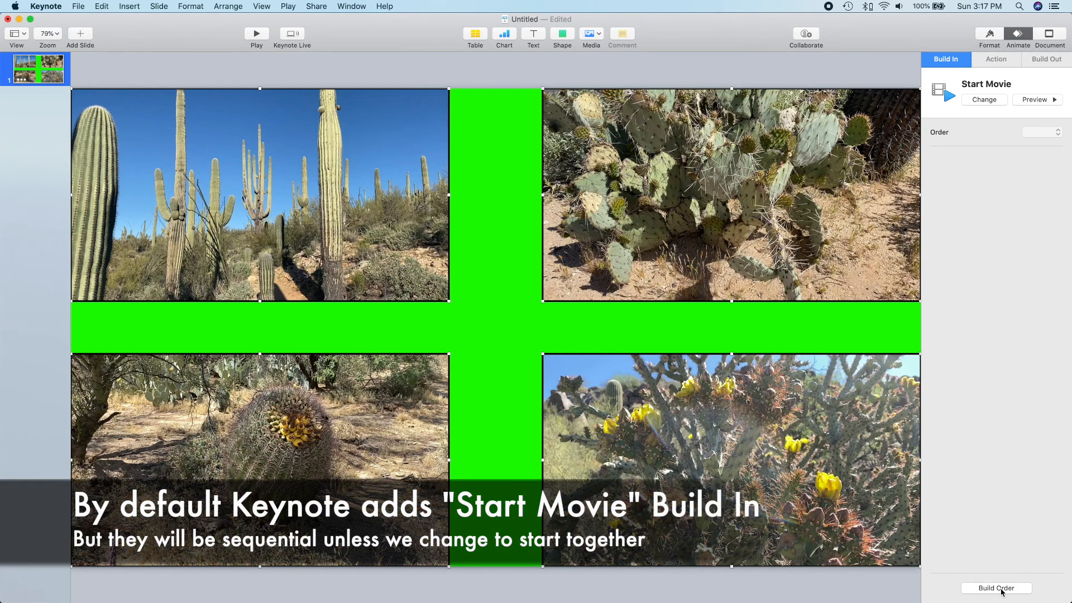
Step: In Build Order, start the first movie After Previous Build and the later movies With Build 1
left_click(995, 589)
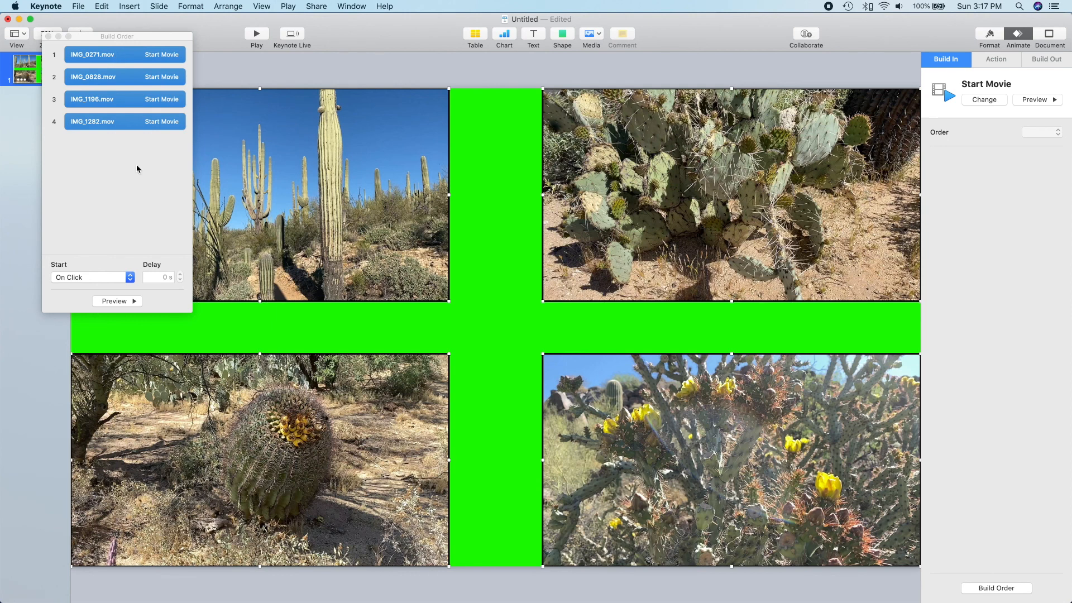
left_click(89, 277)
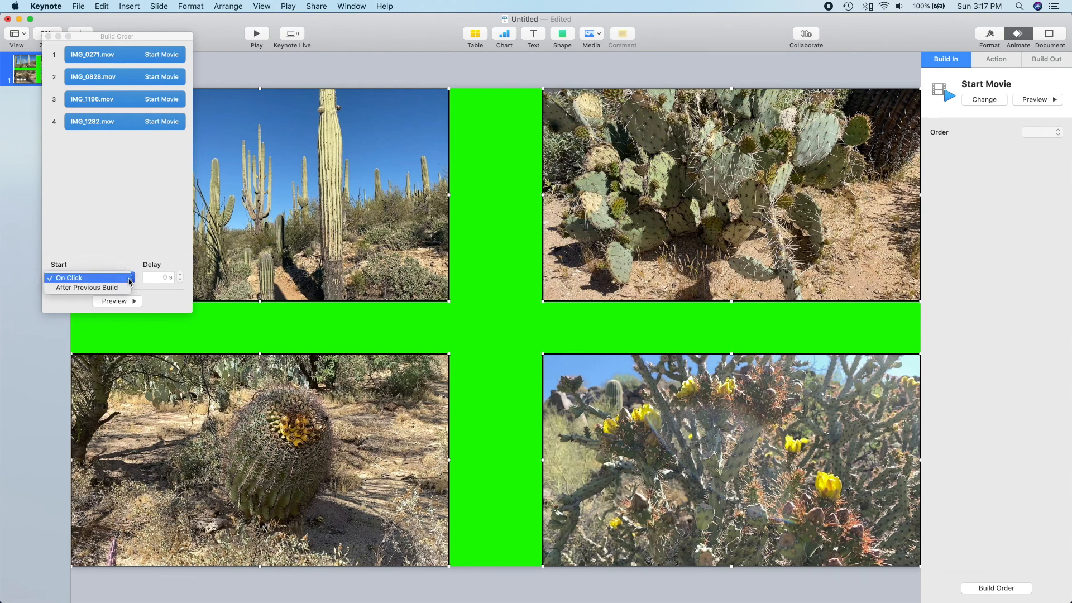
left_click(87, 287)
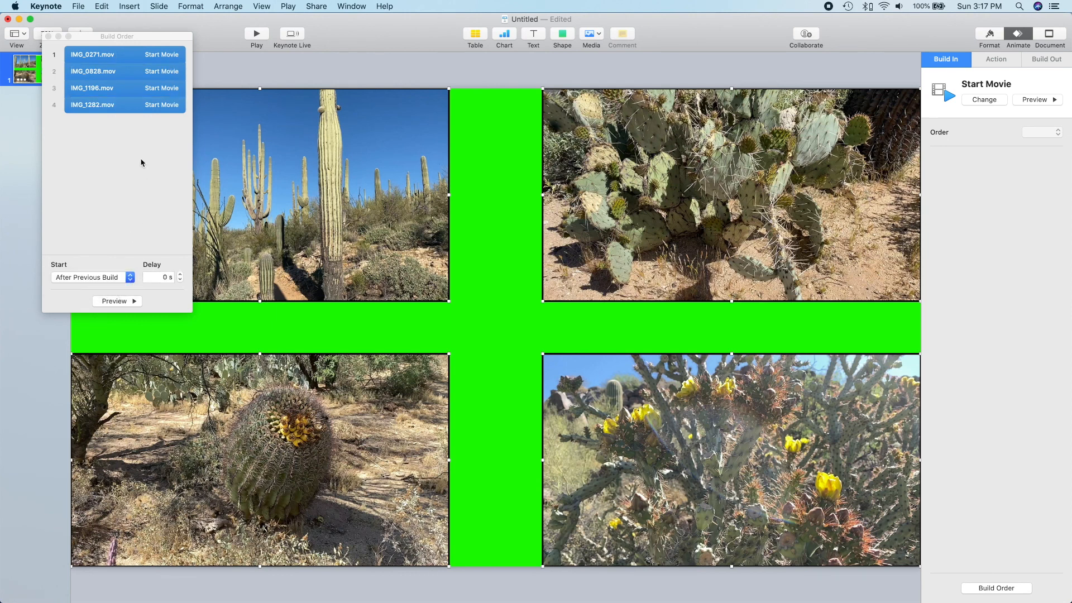
left_click(94, 71)
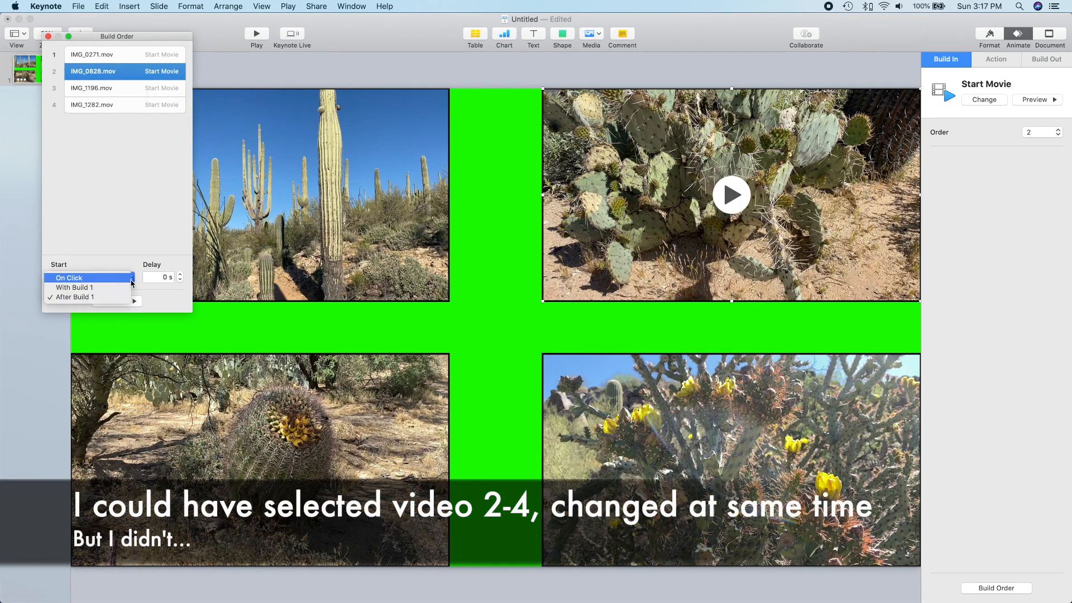
left_click(73, 287)
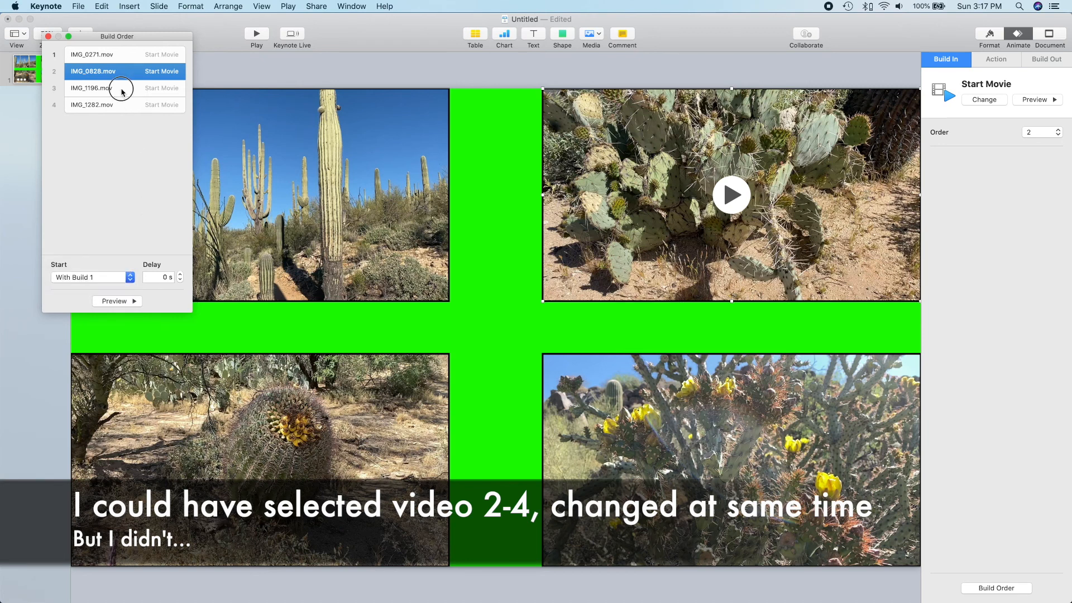
left_click(92, 87)
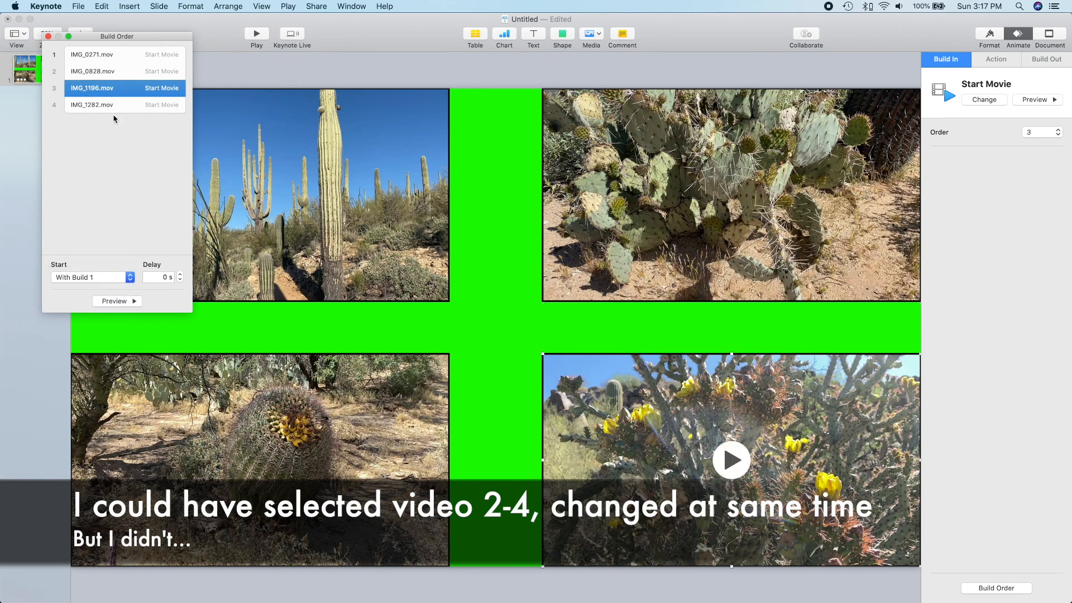
left_click(92, 105)
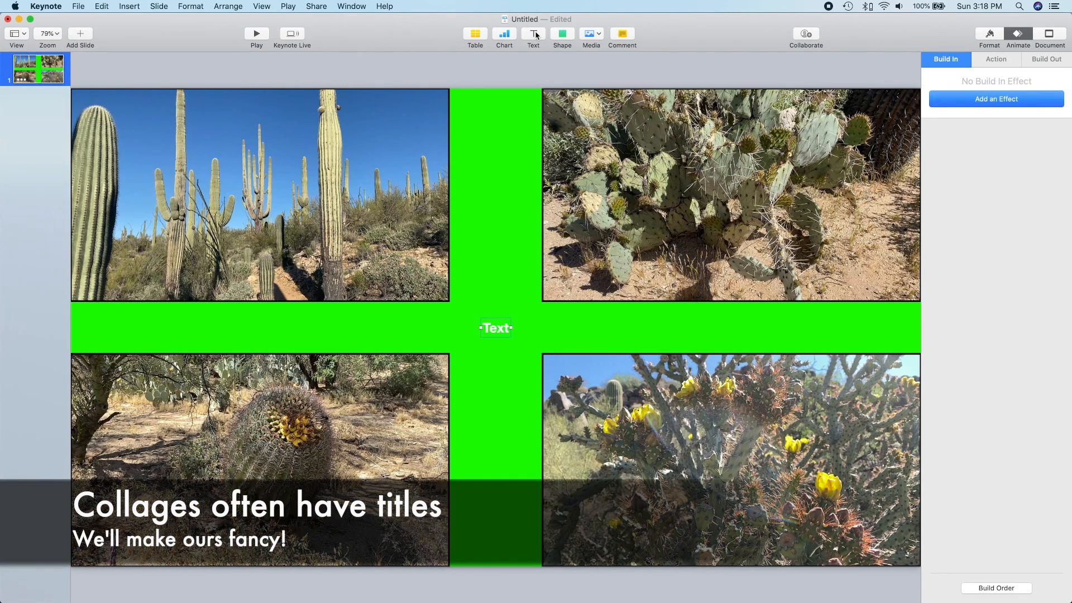
Step: Place a 'Saguaro' text box on the saguaro clip in Helvetica Neue Bold enlarged to 45 pt
left_click_drag(496, 327, 287, 283)
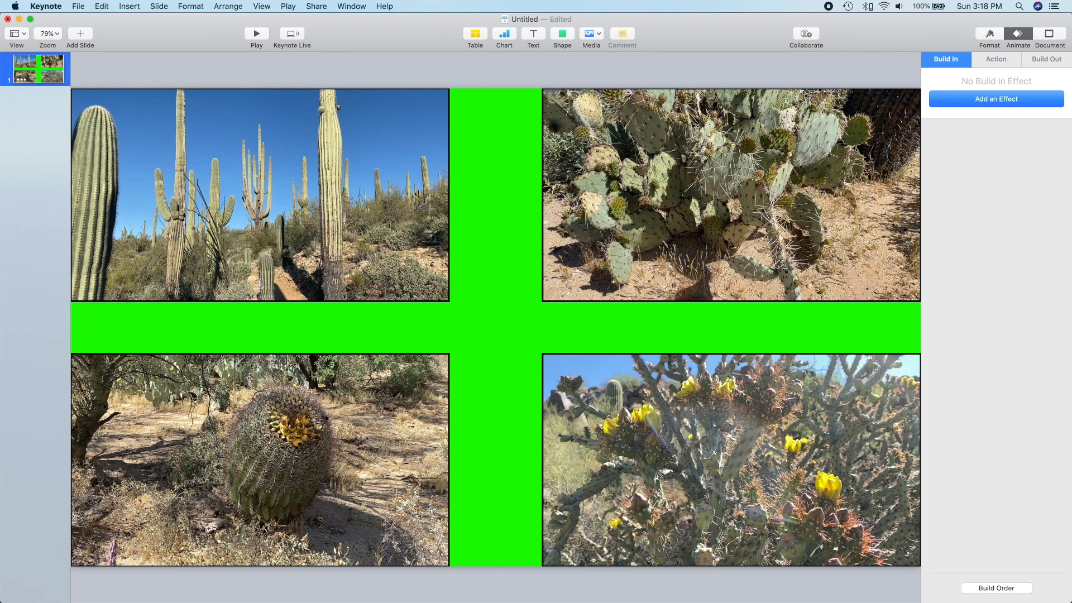
type("Saguaro")
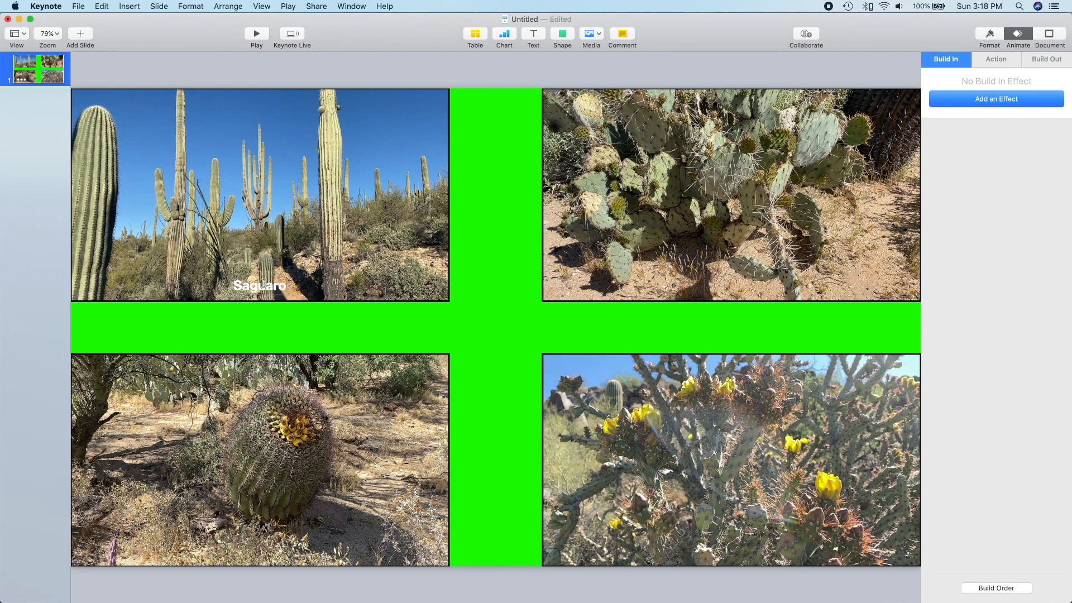
double_click(260, 284)
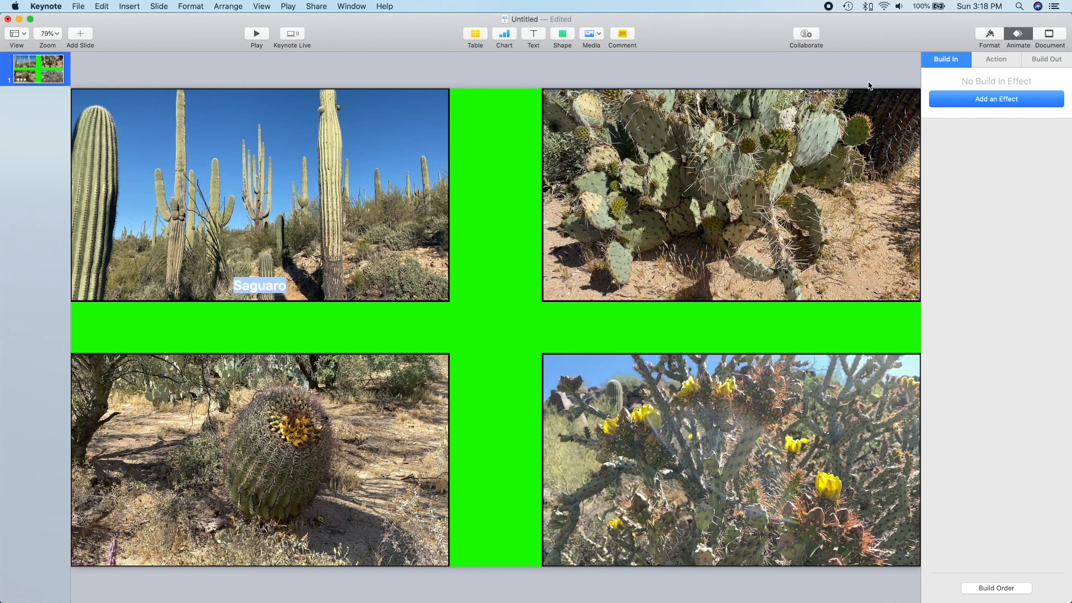
left_click(988, 34)
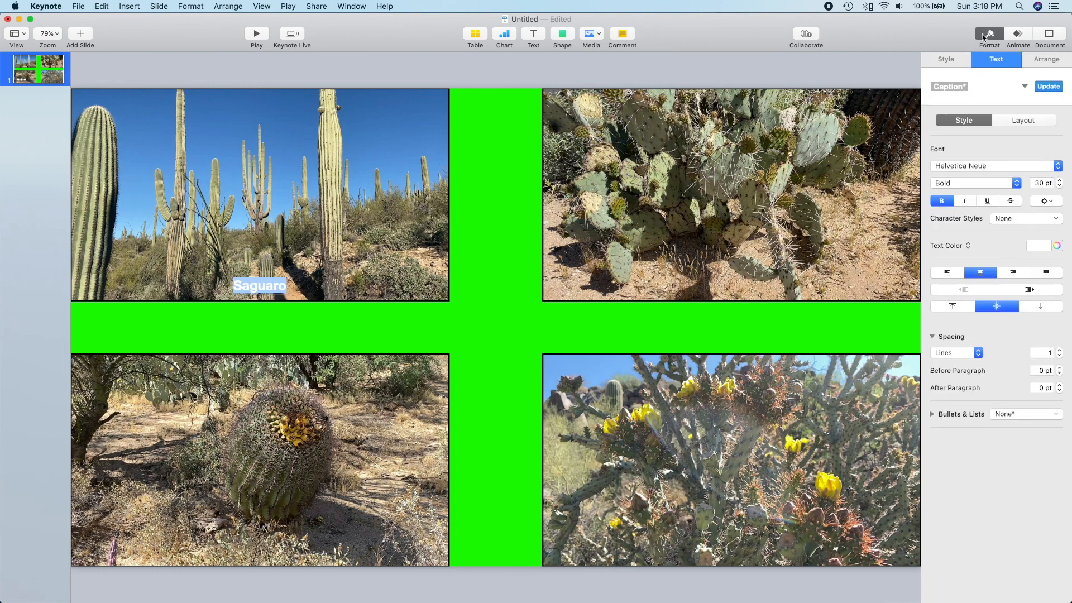
left_click(1061, 180)
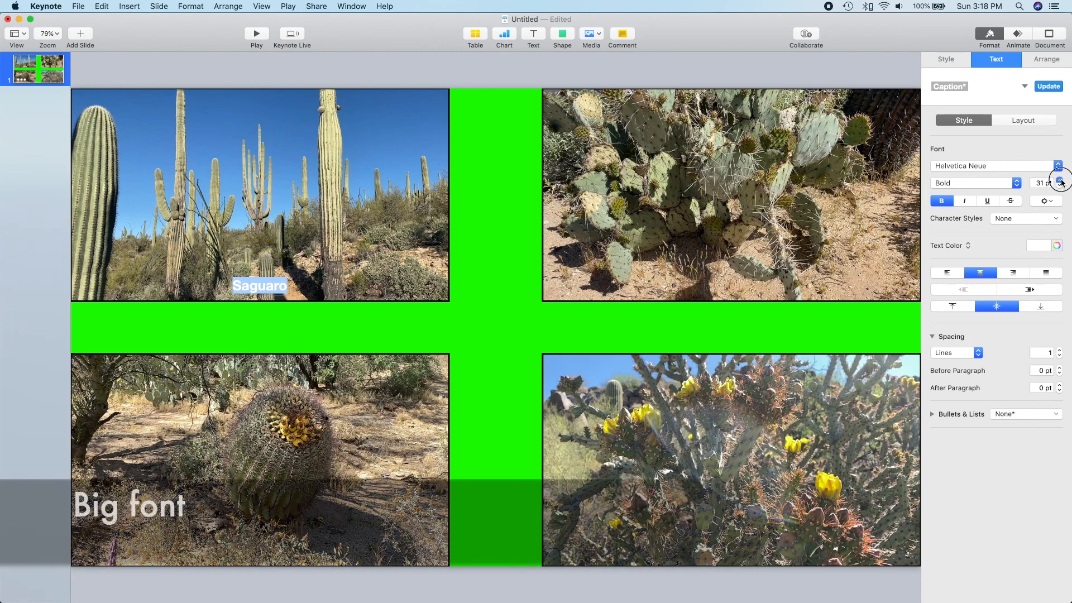
left_click(1060, 179)
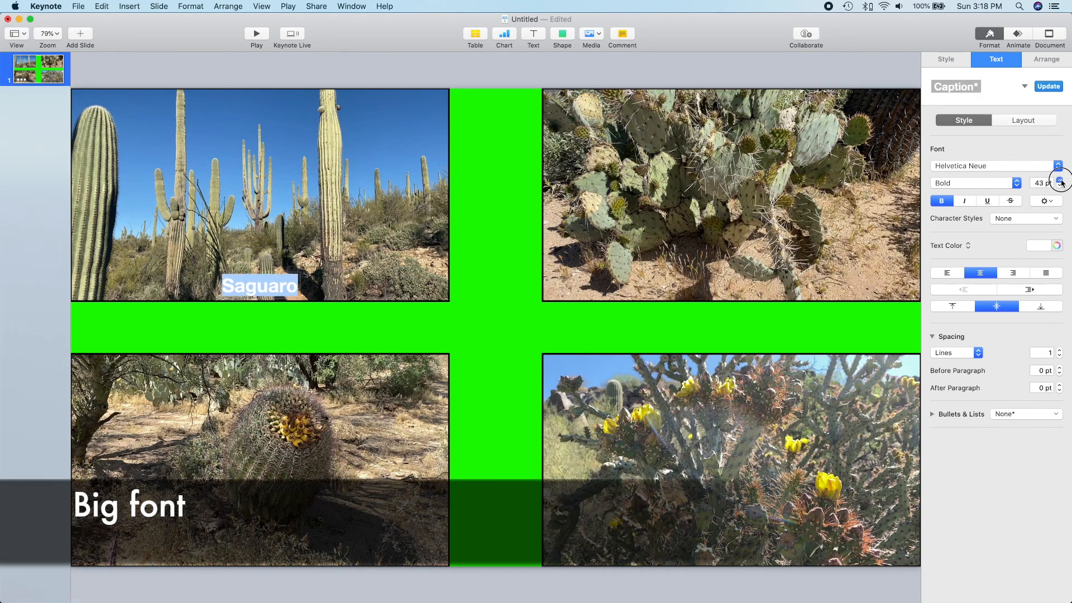
left_click(1061, 180)
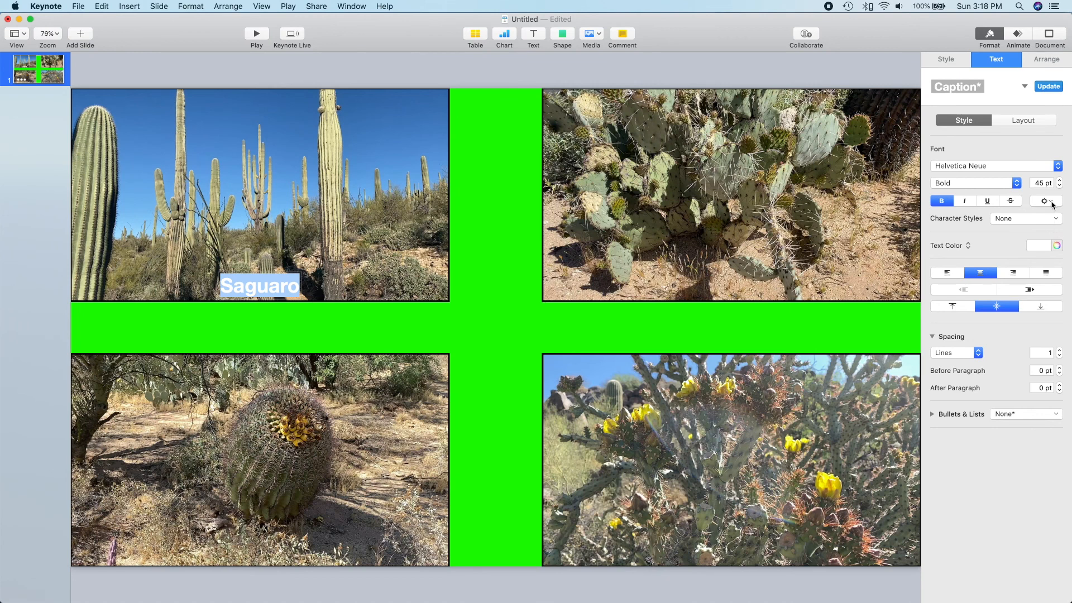
Step: Add a 2 pt black outline to the Saguaro title via Advanced Options
left_click(1046, 200)
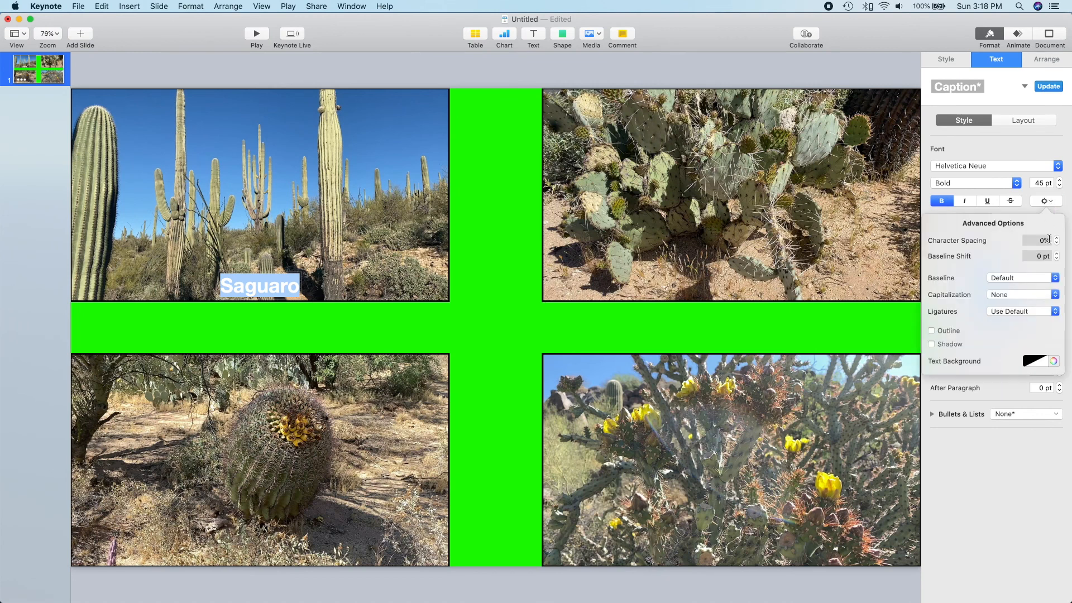
left_click(931, 331)
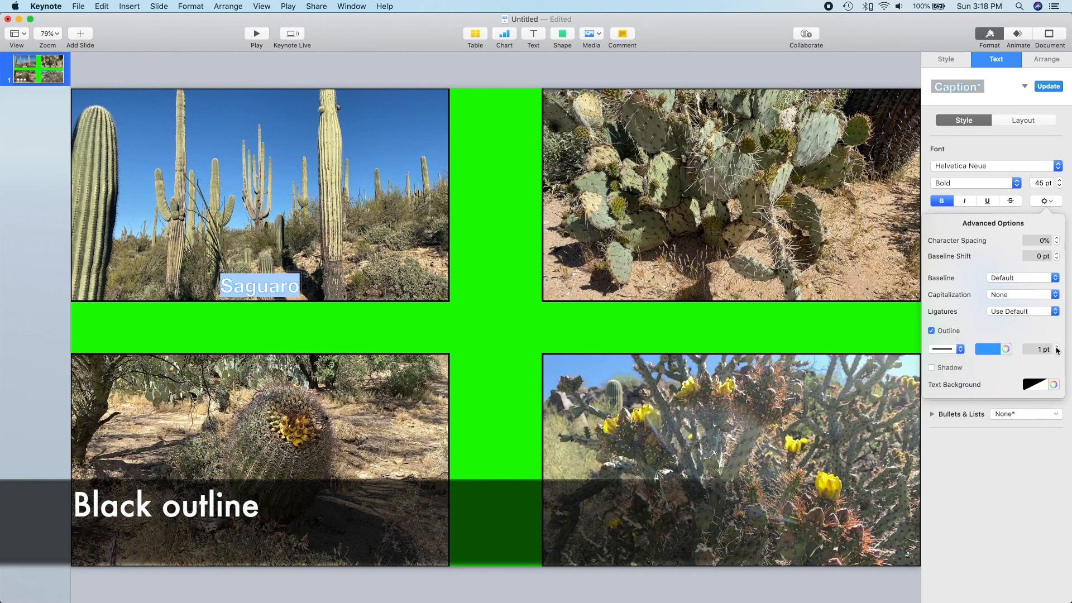
left_click(1058, 347)
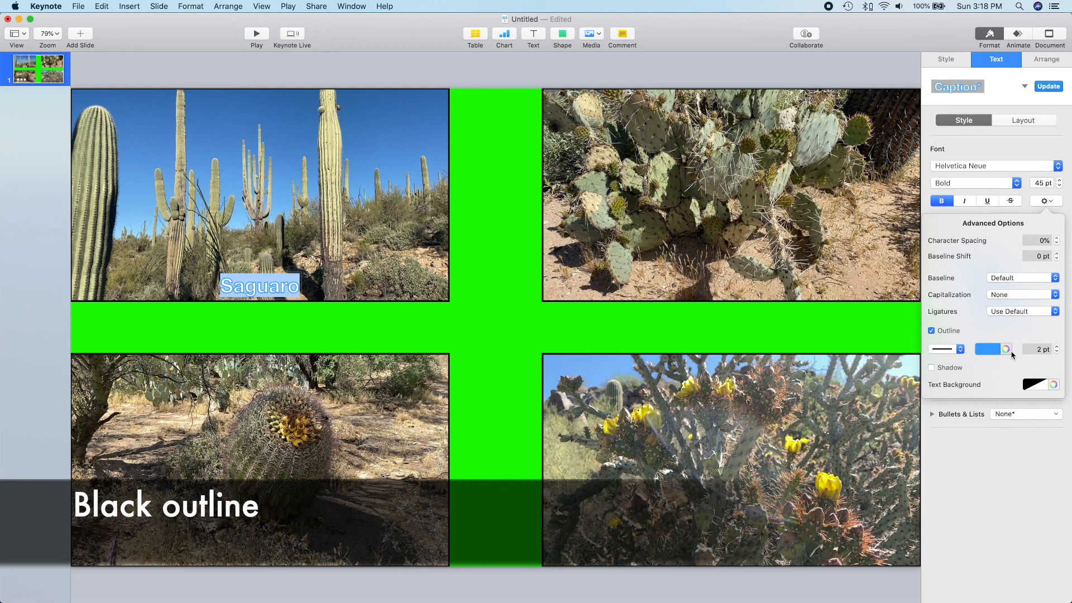
left_click(987, 350)
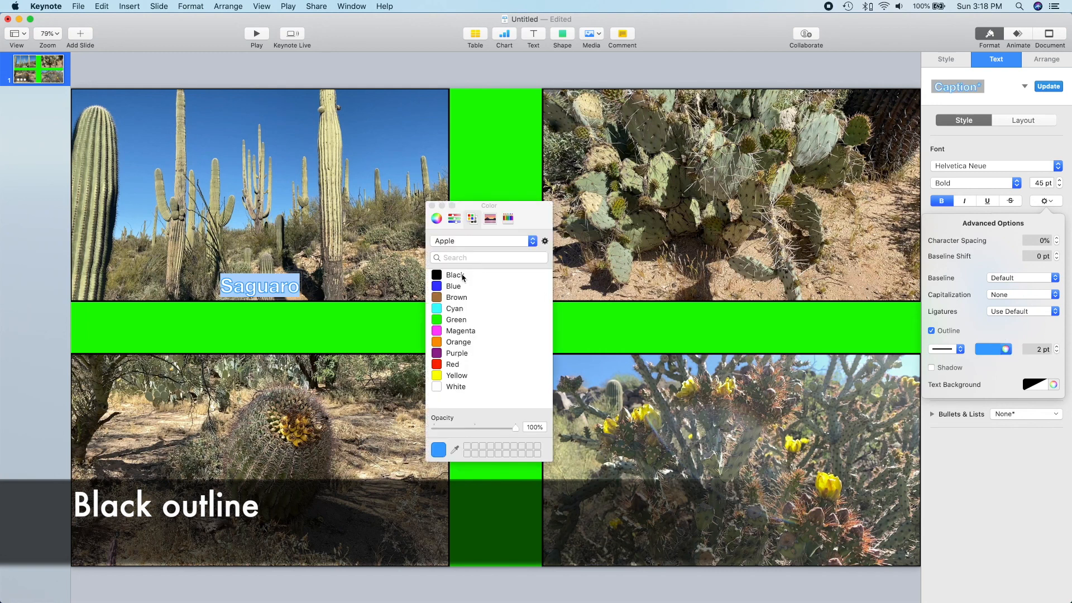
left_click(455, 275)
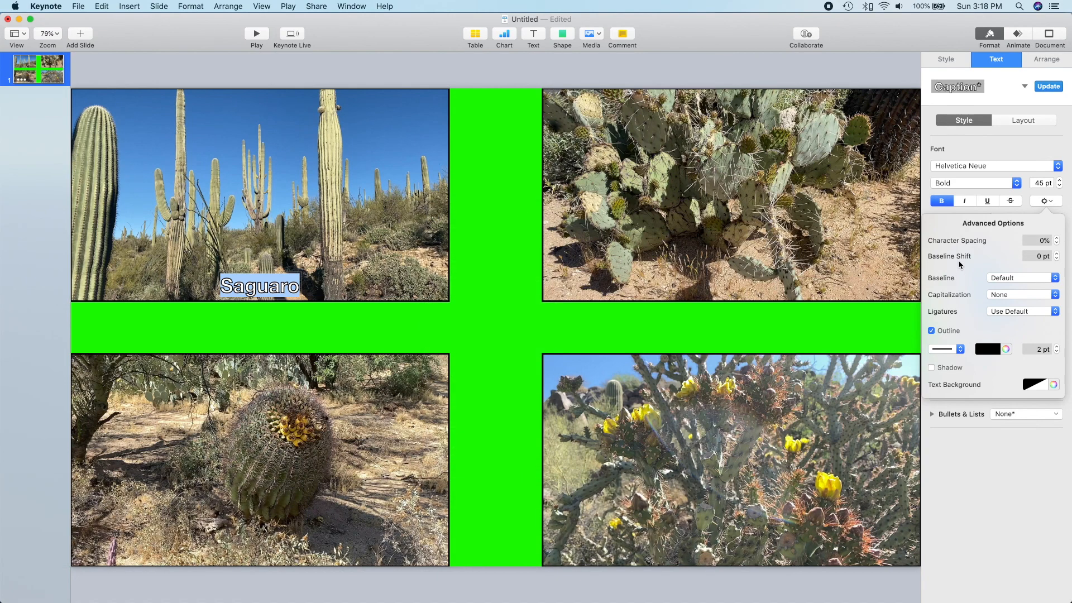
left_click(1046, 200)
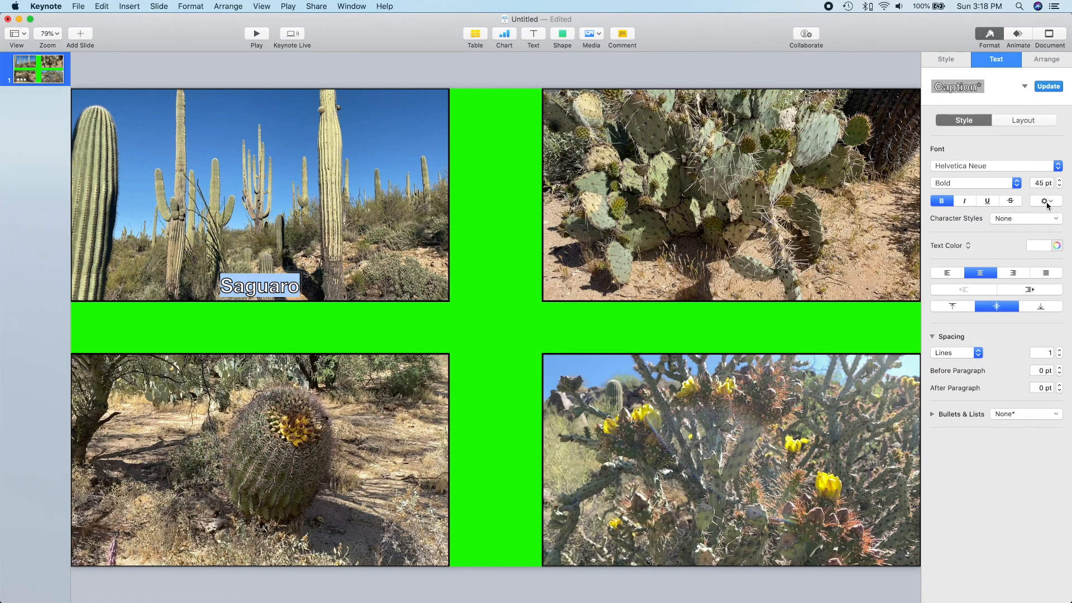
left_click(1040, 246)
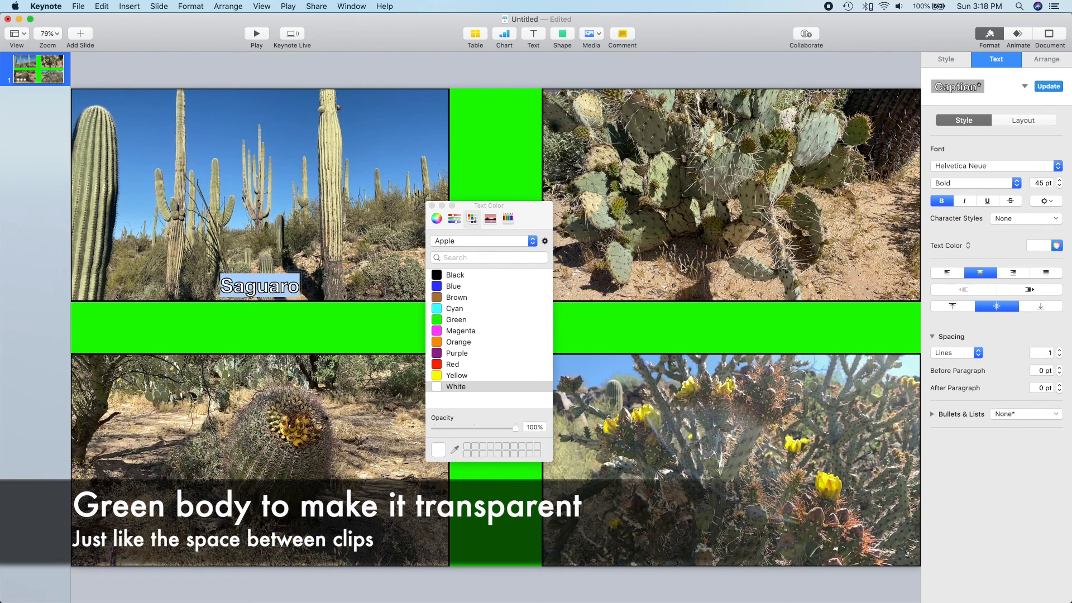
Step: Fill the Saguaro title green, then copy it onto the prickly pear clip and retype it as 'Prickl…'
left_click(456, 320)
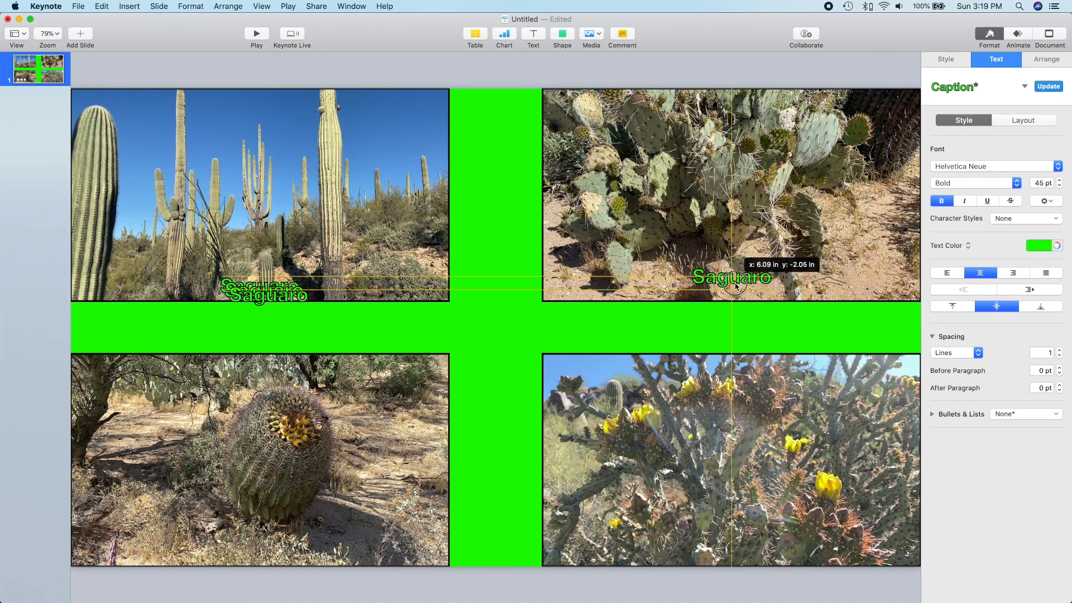
type("Prickl")
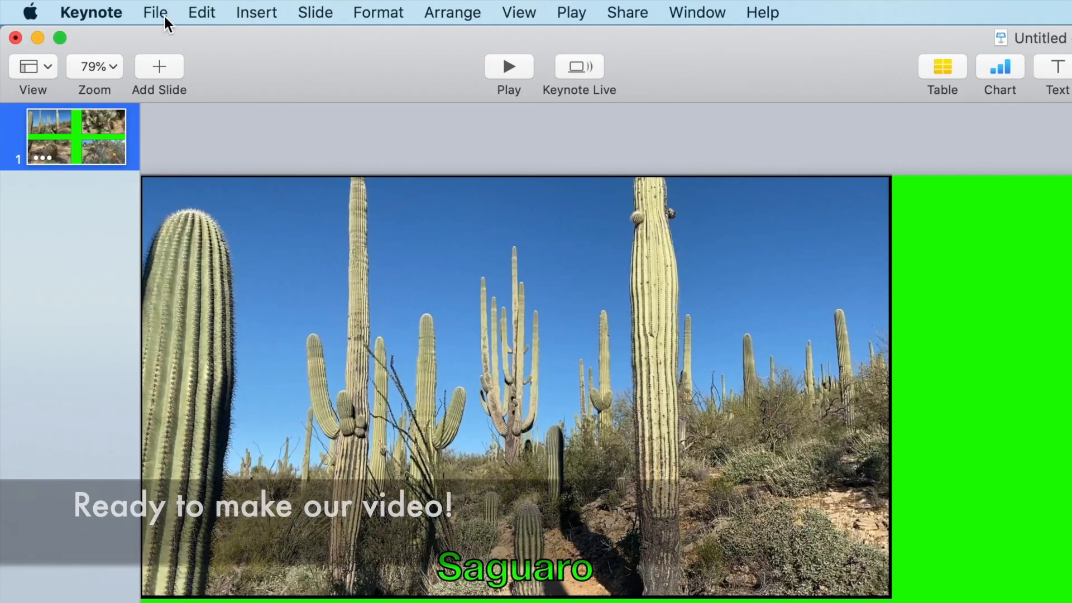
Step: Start a Movie export with build delay 0 seconds and 1080p resolution
left_click(154, 12)
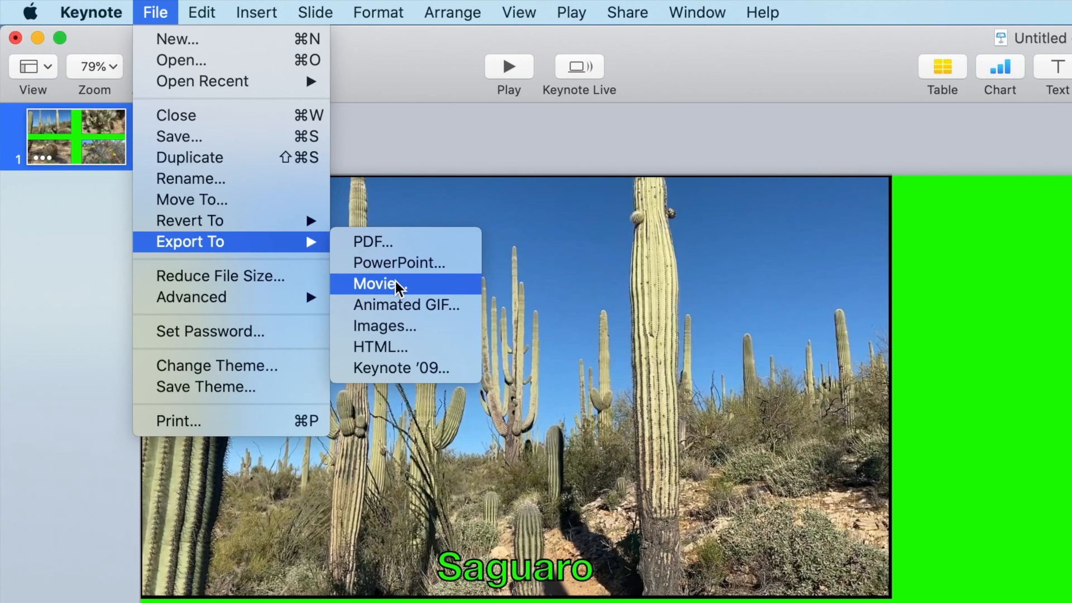
left_click(378, 283)
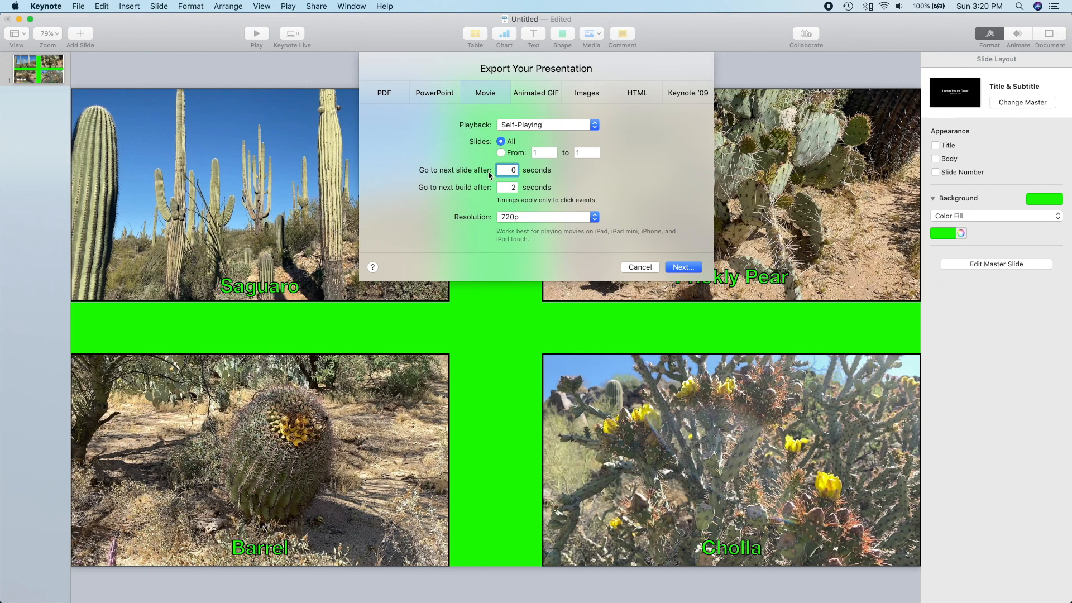
left_click(508, 187)
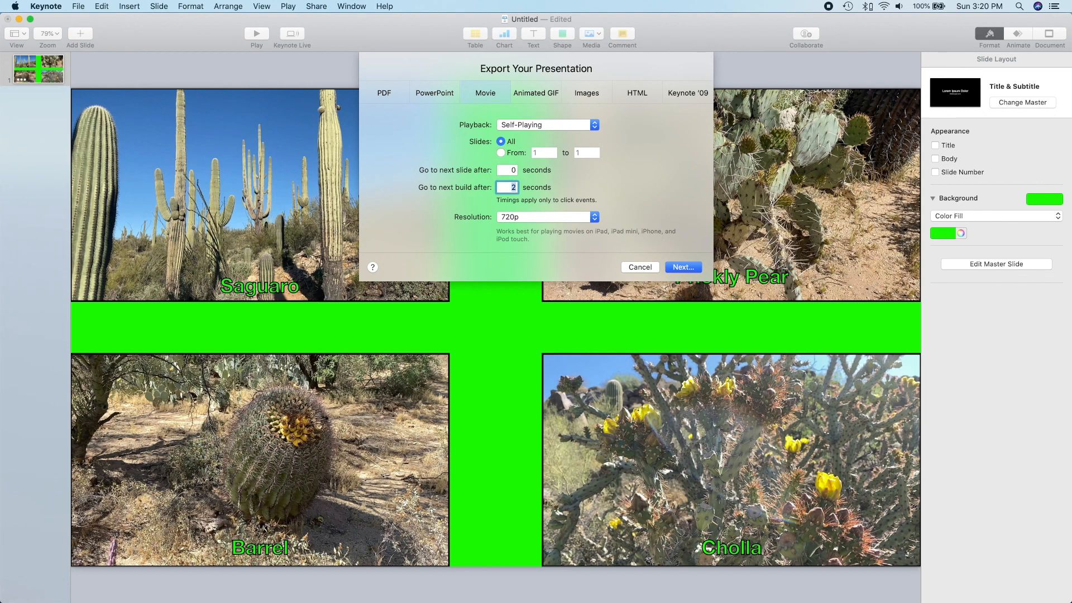
type("0")
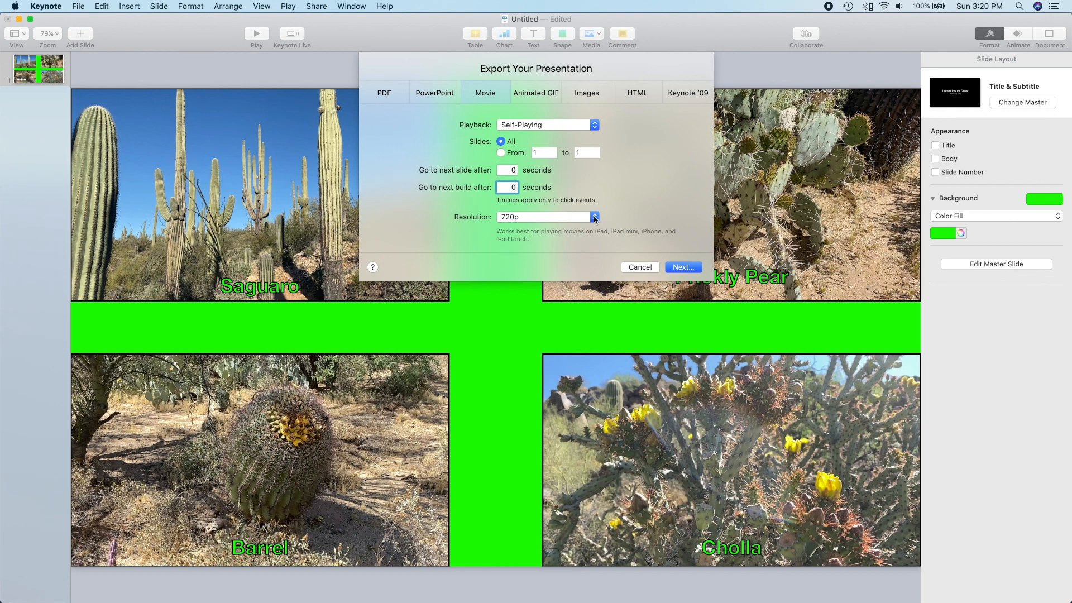
left_click(546, 217)
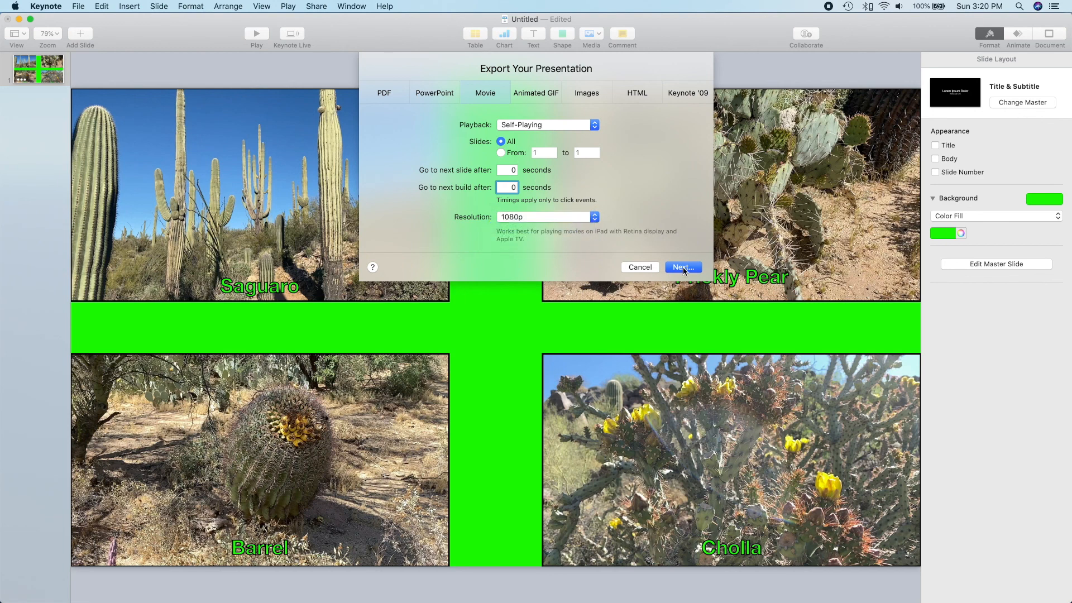
Step: Name the movie Collage and export it to the Desktop
left_click(639, 267)
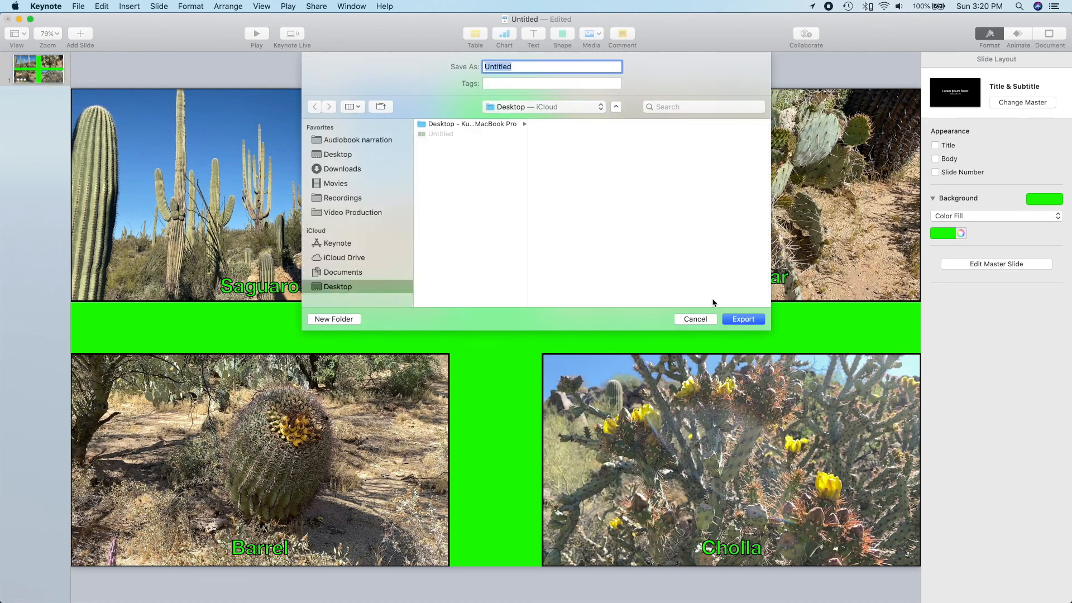
type("Collage")
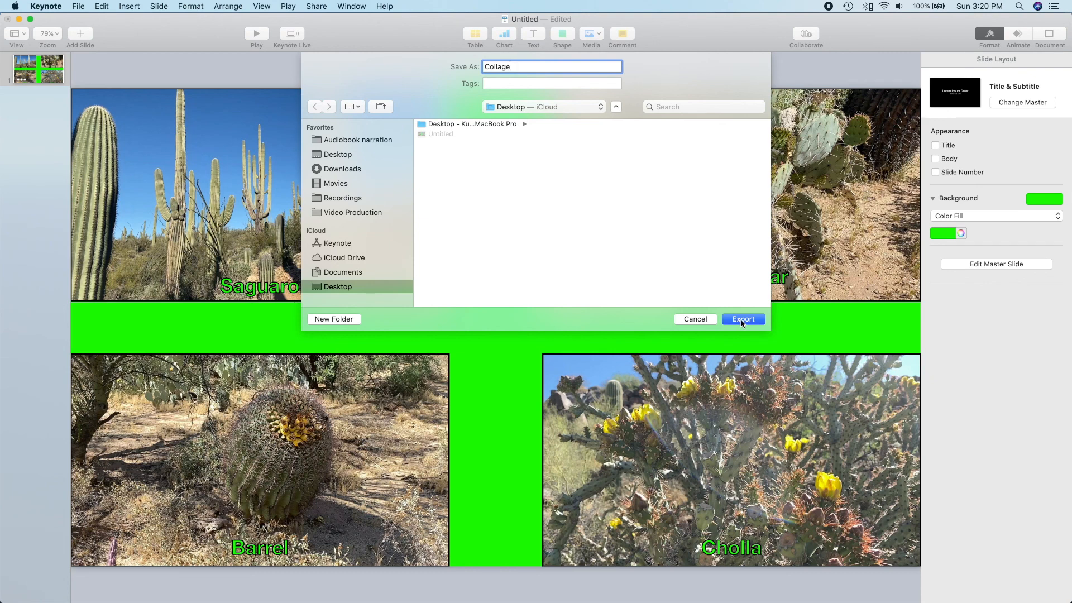
left_click(743, 319)
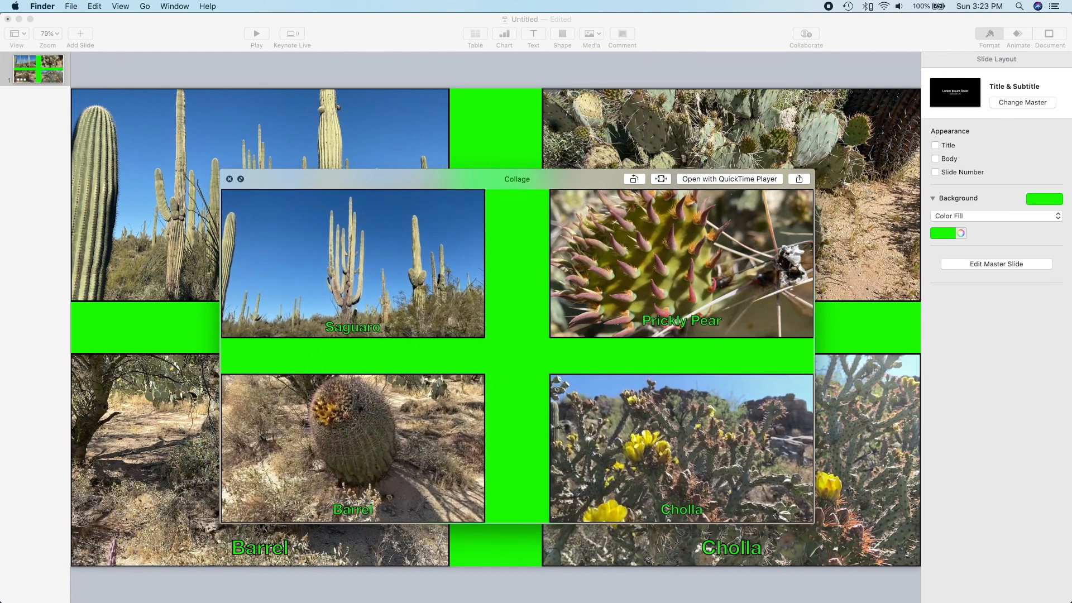
Step: Select the exported Collage movie in Finder to preview it
left_click(230, 179)
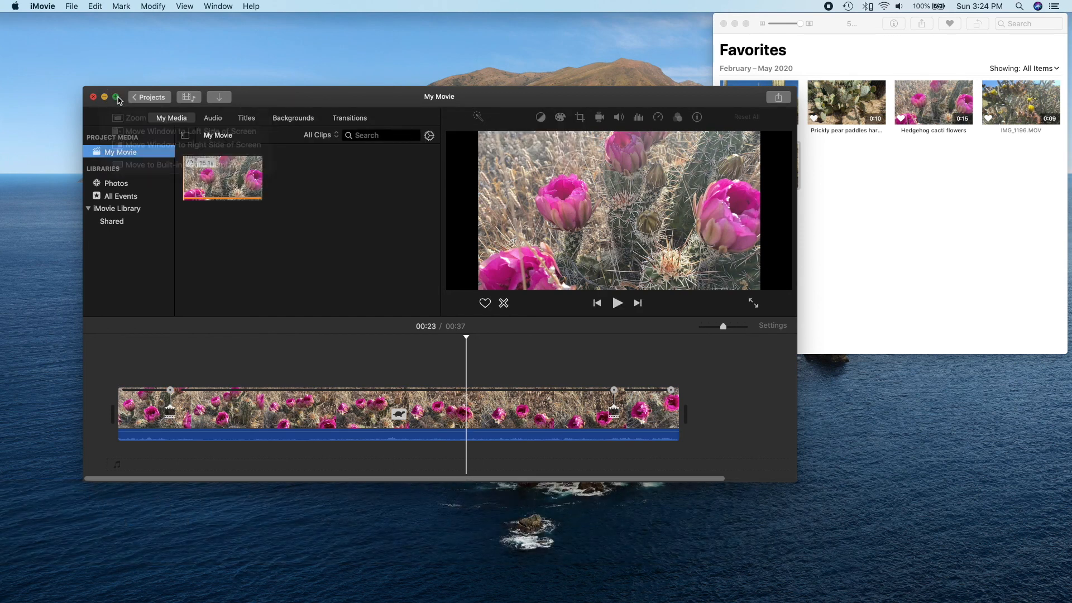
Step: Enlarge the iMovie window to fill the screen before placing the Collage movie
left_click(116, 96)
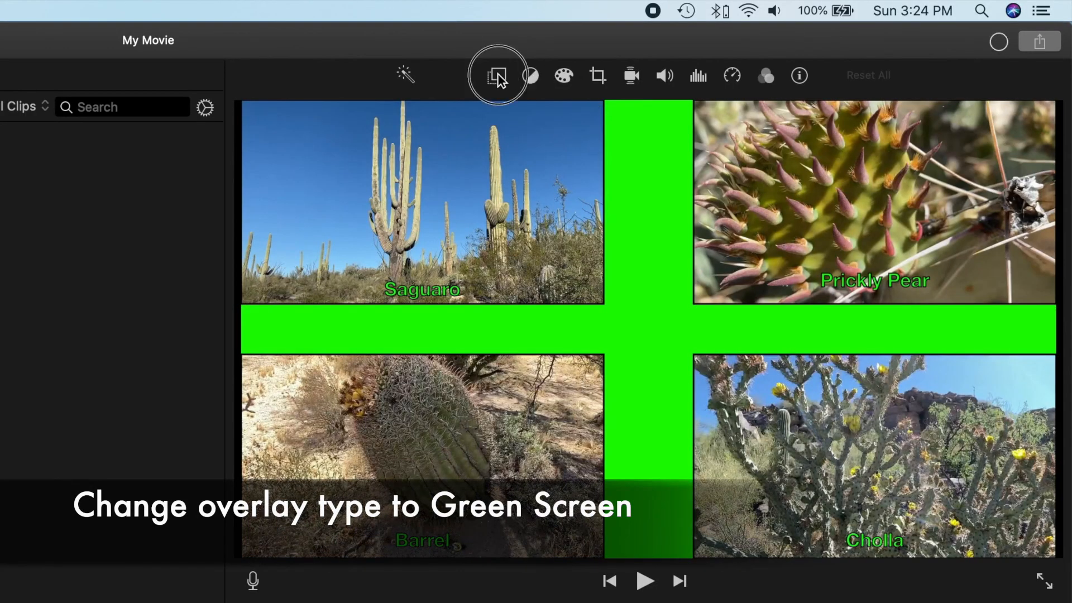
Step: Set the Collage clip's video overlay type to Green/Blue Screen
left_click(497, 75)
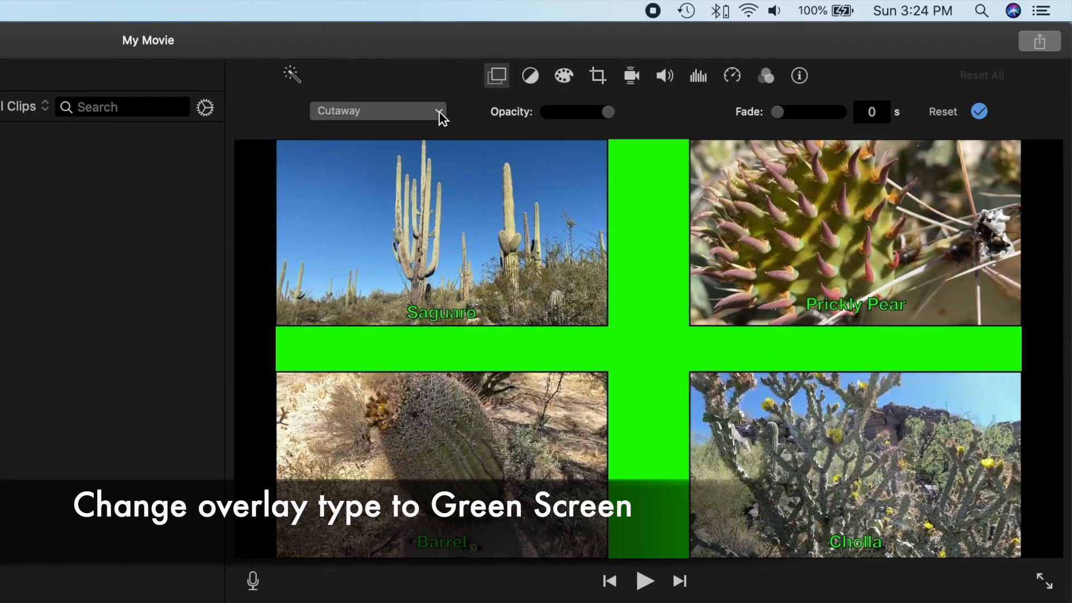
left_click(377, 110)
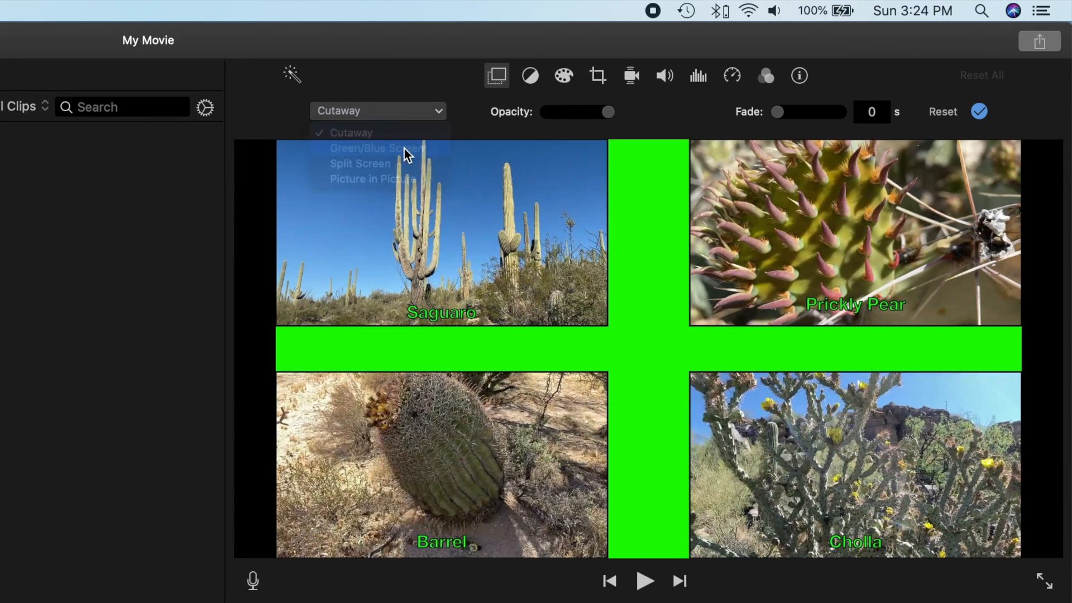
left_click(376, 149)
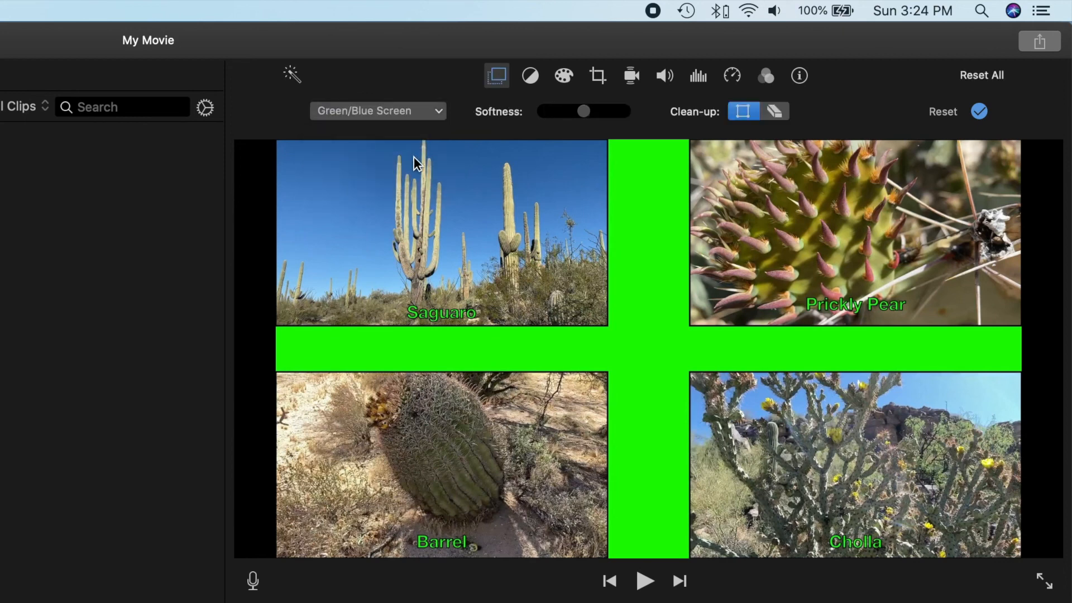